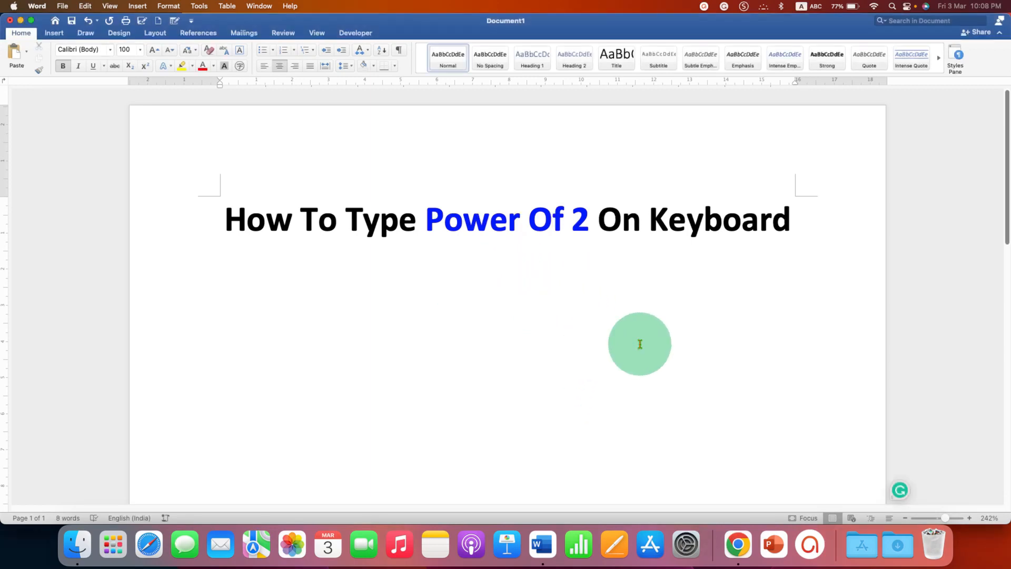
- Enter the digits 22 below the title, ready to raise the second 2
{"action": "type", "text": "2"}
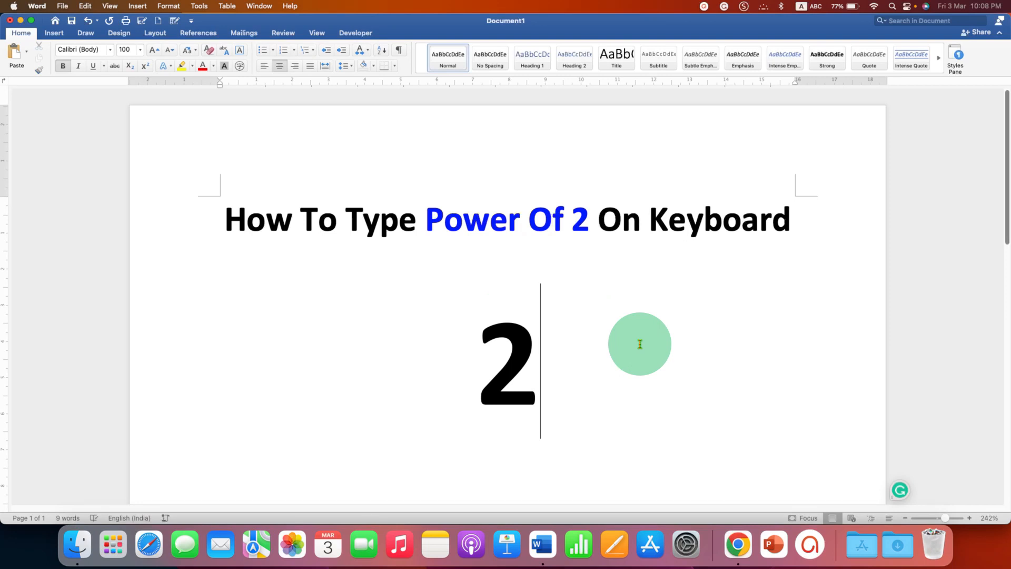
{"action": "type", "text": "2"}
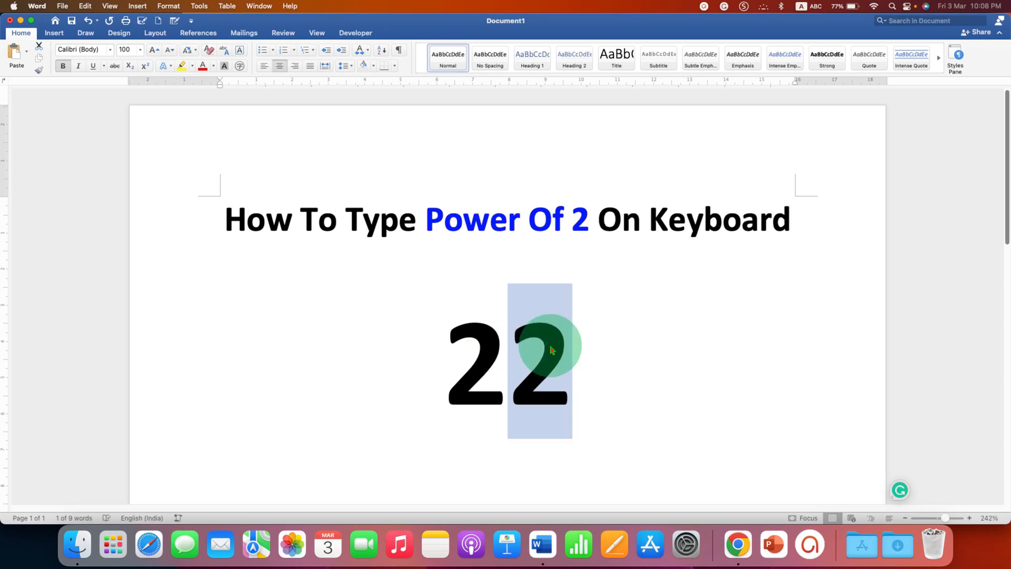
{"action": "mouse_move", "coordinate": [482, 429]}
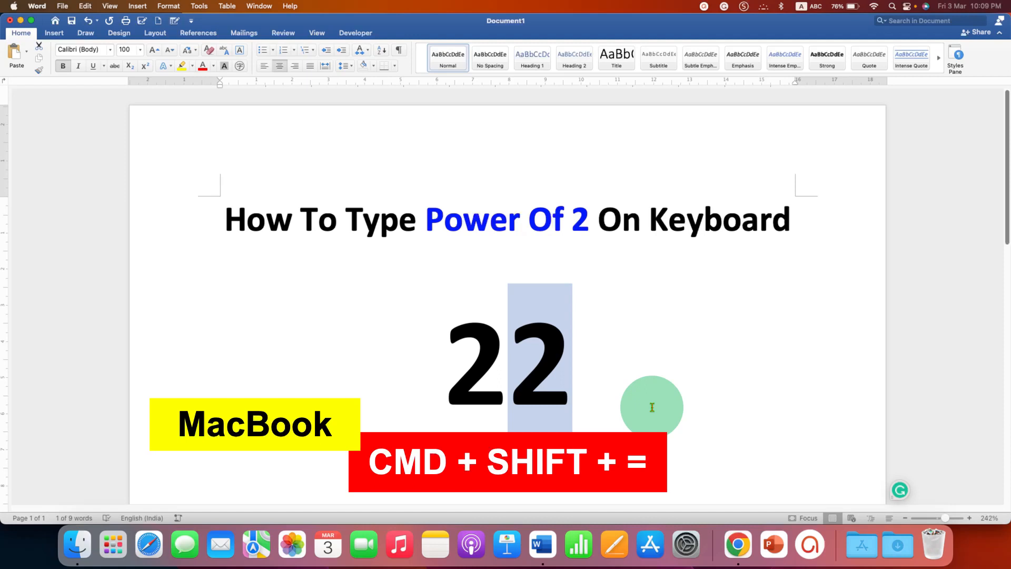
- Superscript the second 2, then erase both digits leaving only the heading
{"action": "left_click", "coordinate": [144, 65]}
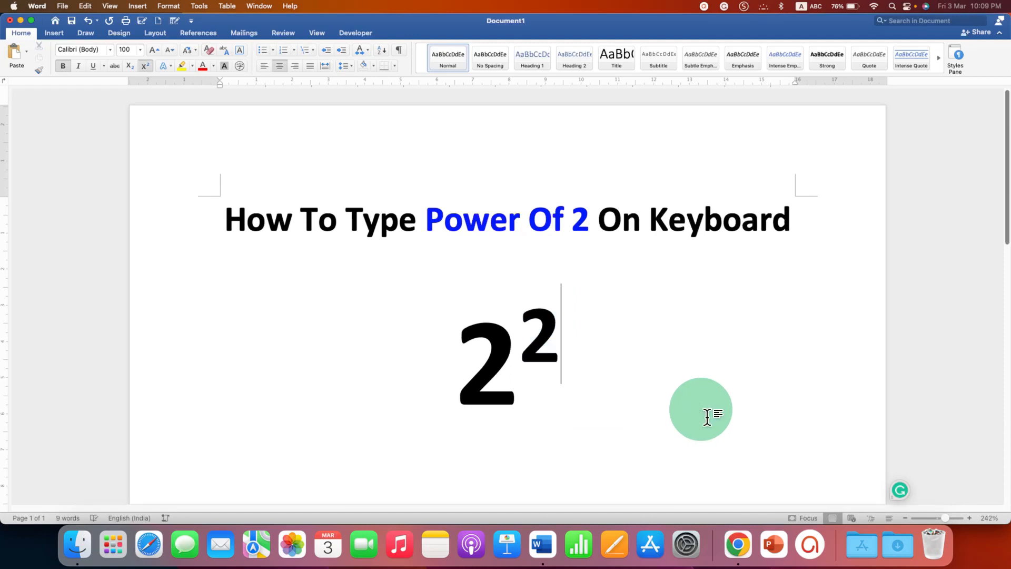
{"action": "key", "text": "Backspace"}
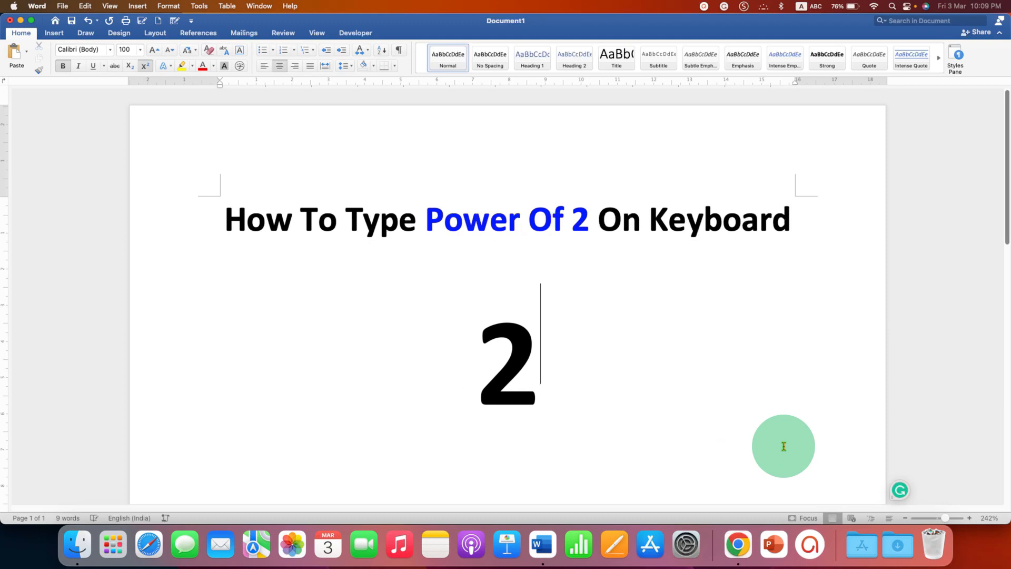
{"action": "key", "text": "backspace"}
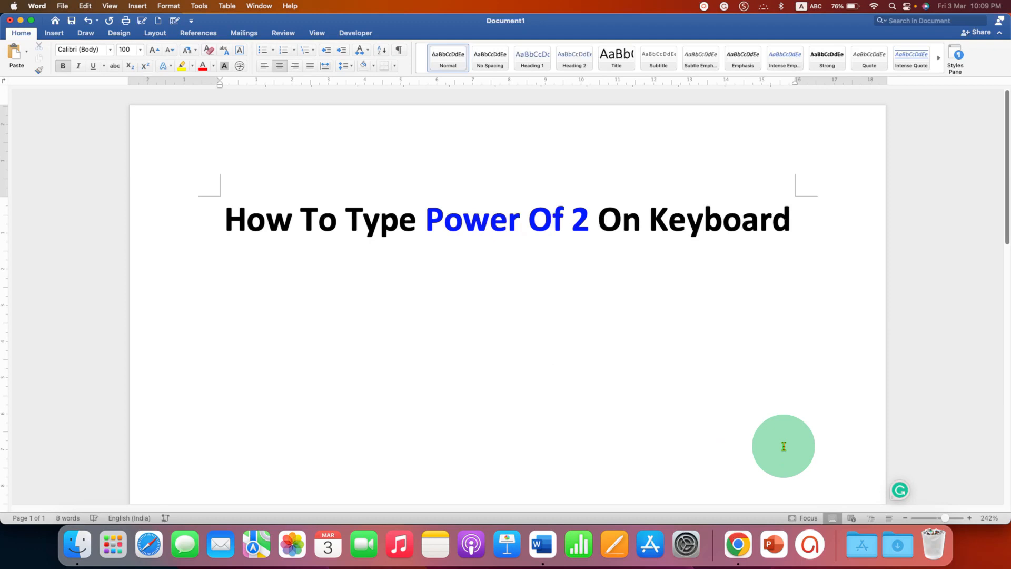
- Retype 22 and raise the second 2 as a superscript to show 2²
{"action": "type", "text": "22"}
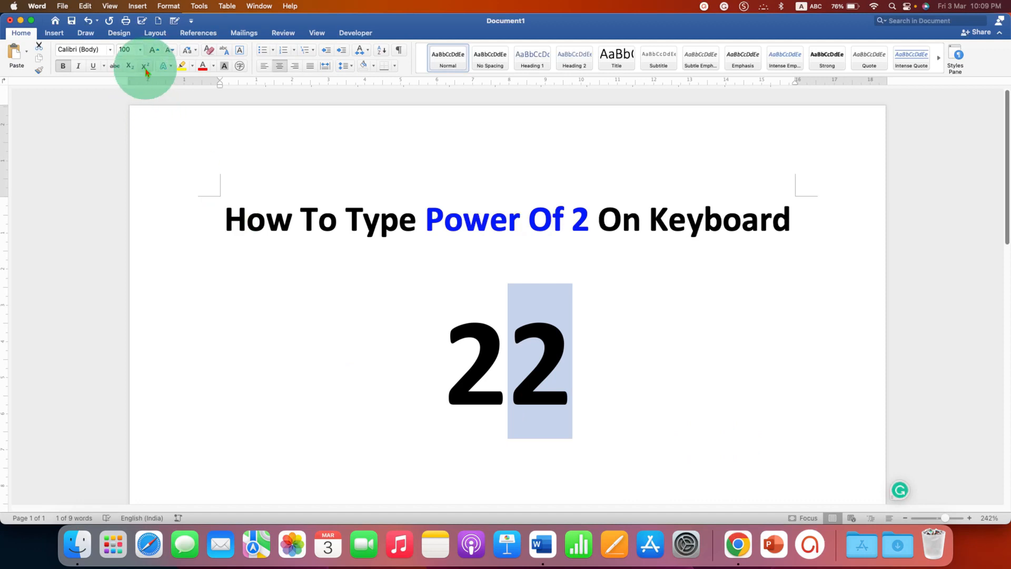
{"action": "mouse_move", "coordinate": [145, 67]}
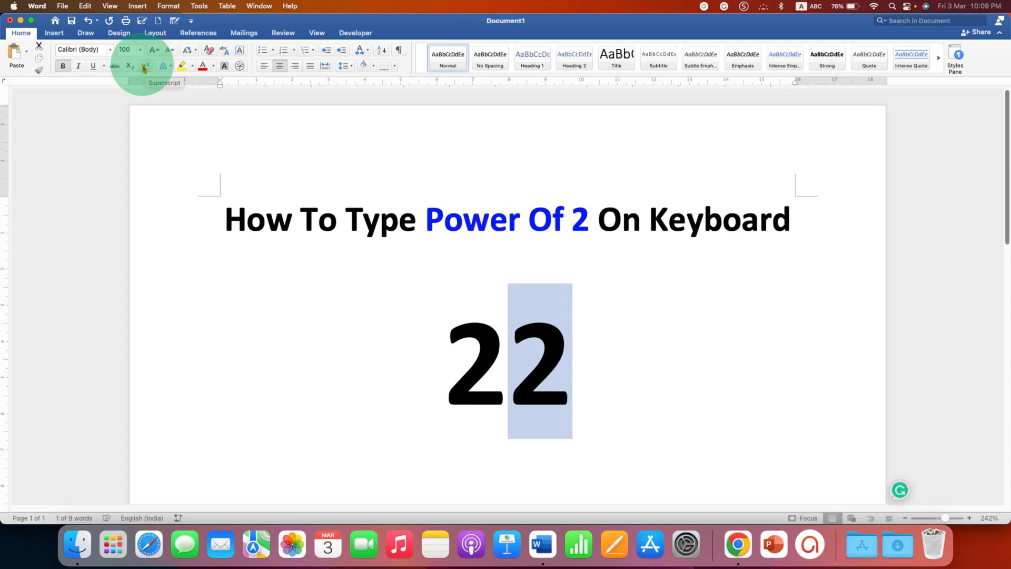
{"action": "left_click", "coordinate": [144, 67]}
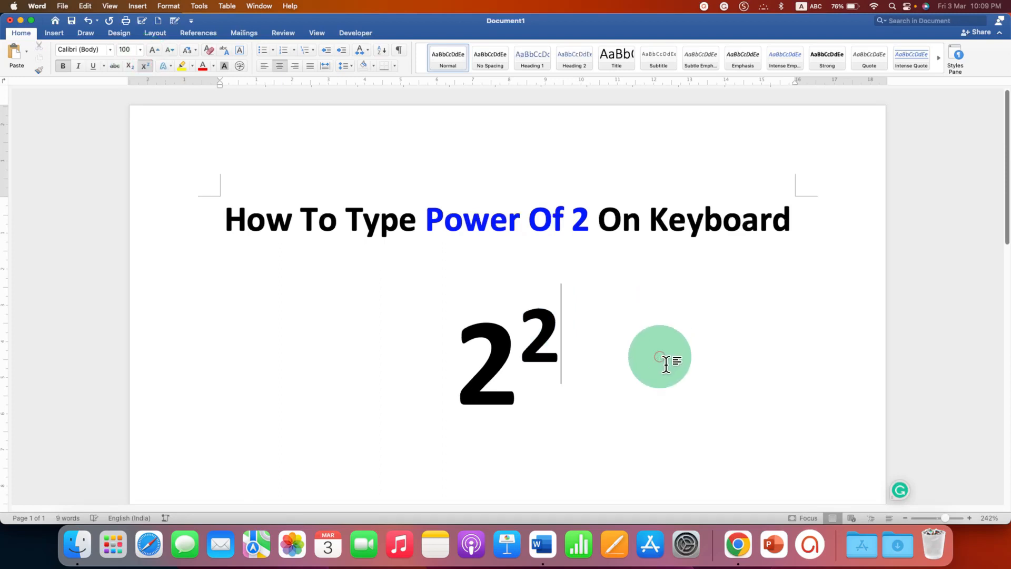
- Replace the superscript 2 with 3 so the page shows 2³, cursor placed after it
{"action": "key", "text": "backspace"}
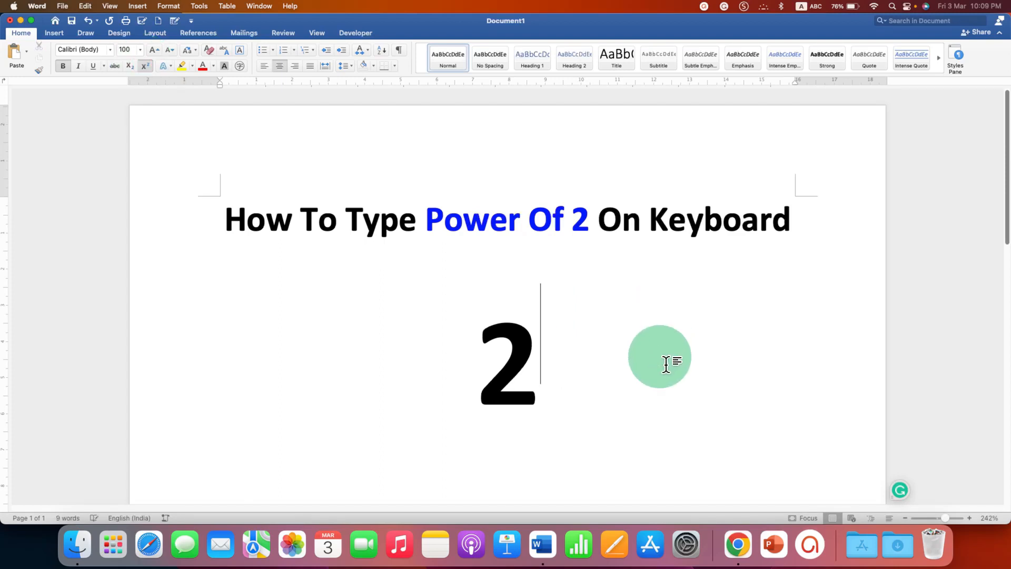
{"action": "type", "text": "3"}
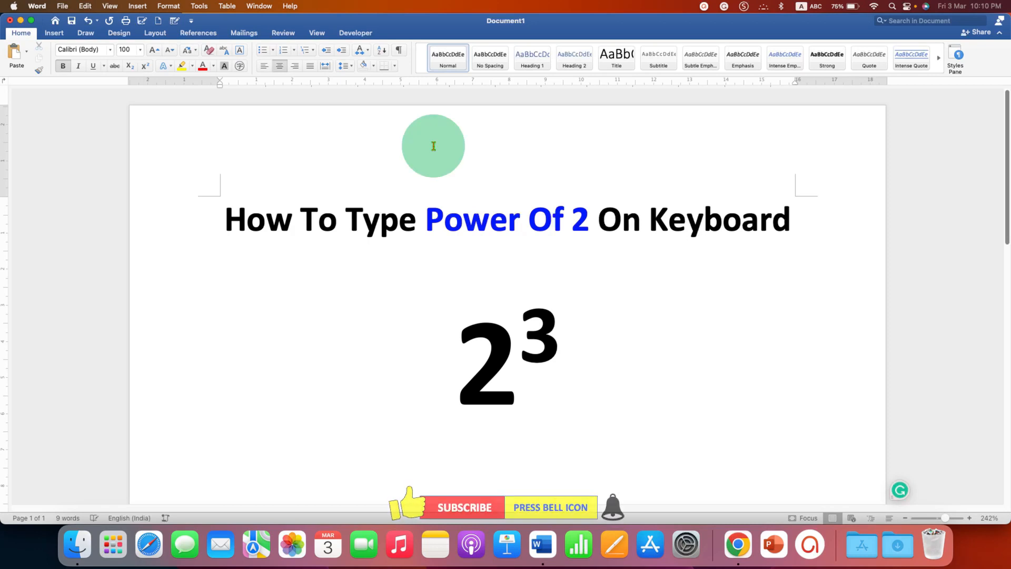
{"action": "left_click", "coordinate": [588, 361]}
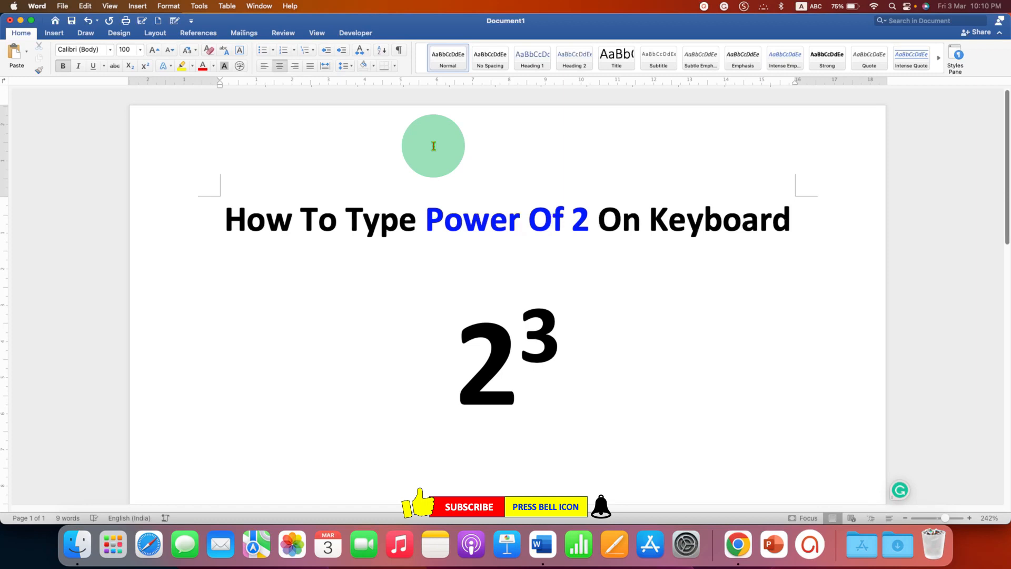
{"action": "left_click", "coordinate": [588, 361]}
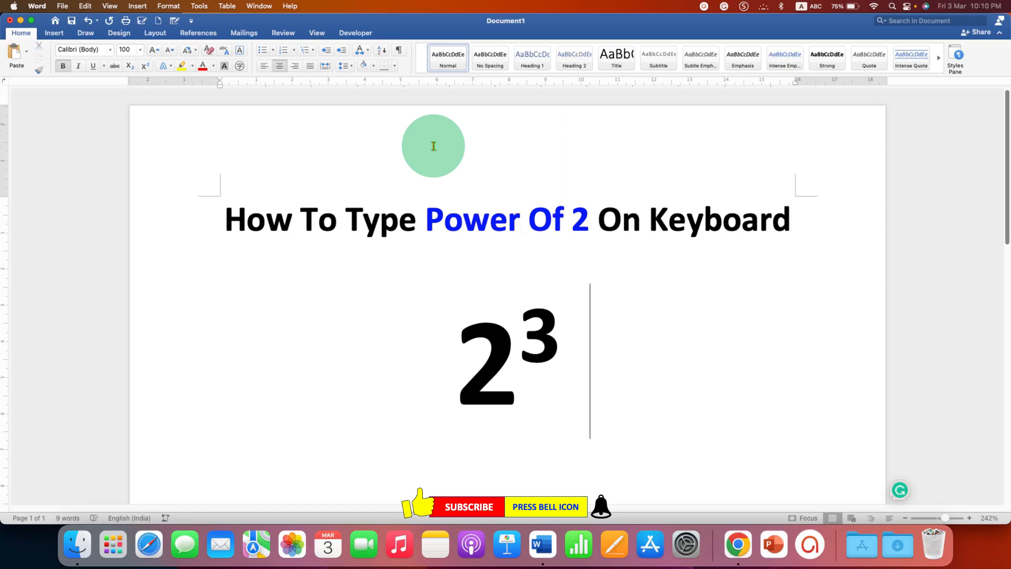